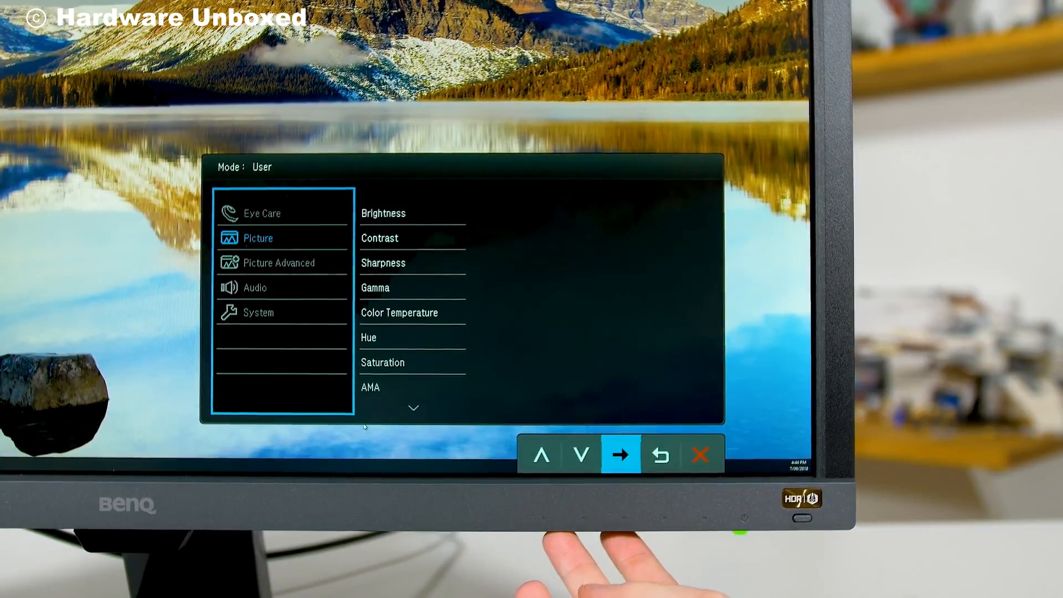
Enter the Picture section in User mode and highlight Contrast, currently at 50
{"action": "left_click", "coordinate": [619, 454]}
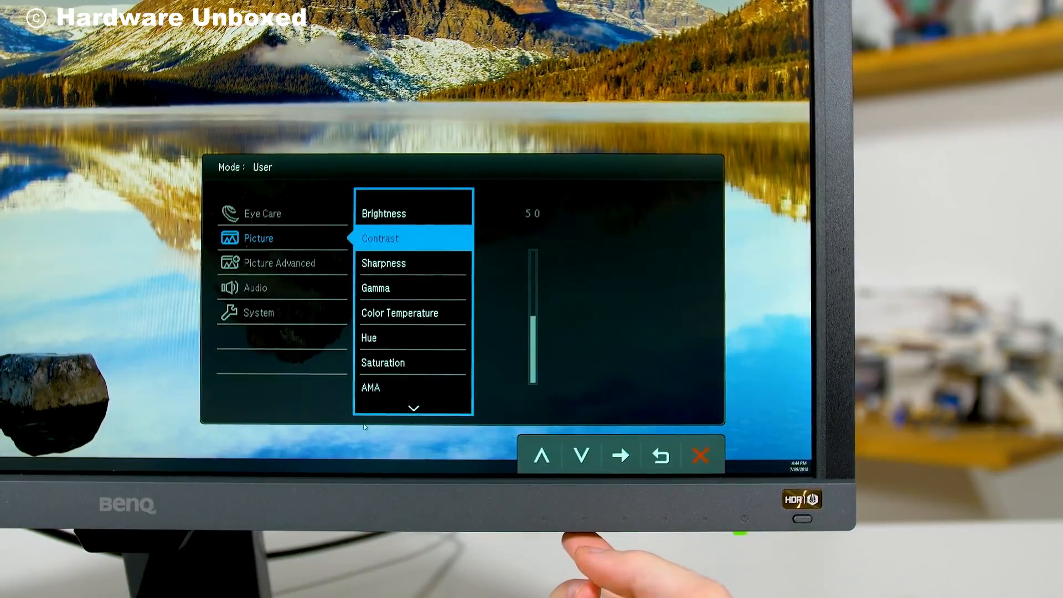